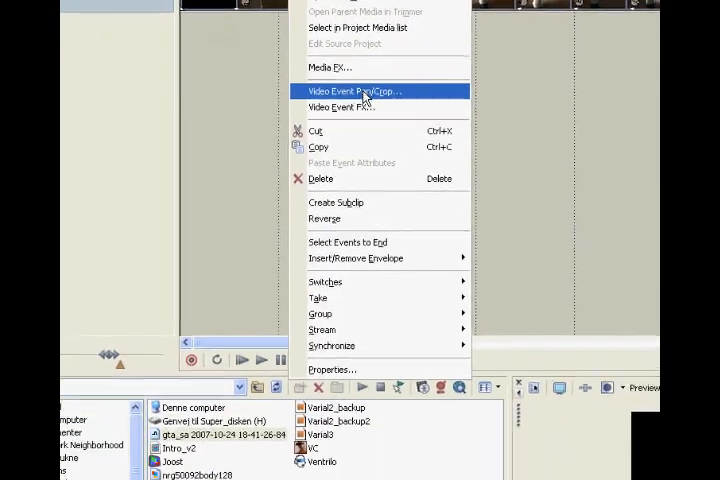
# Open Video Event Pan/Crop for the GTA clip to set a widescreen crop
pyautogui.click(352, 91)
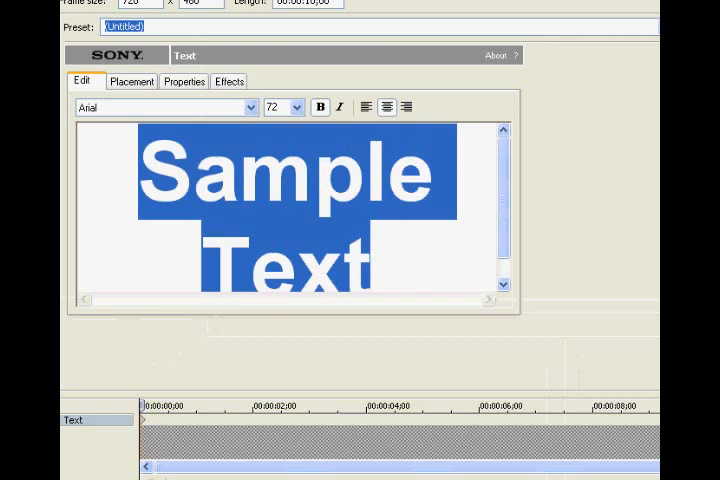
# Replace the sample text with 'Tutorial.' and choose a smaller font size
pyautogui.write('T')
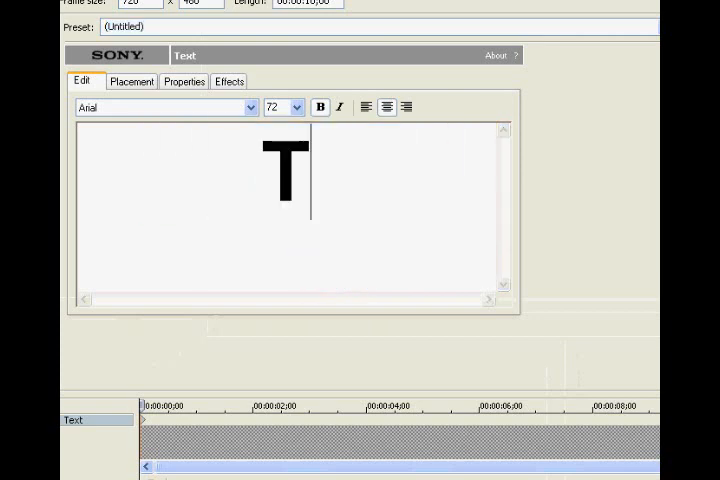
pyautogui.write('utoria')
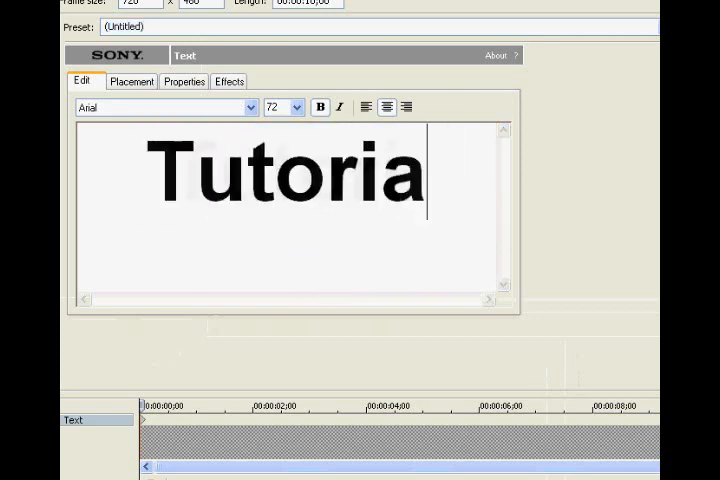
pyautogui.write('l.')
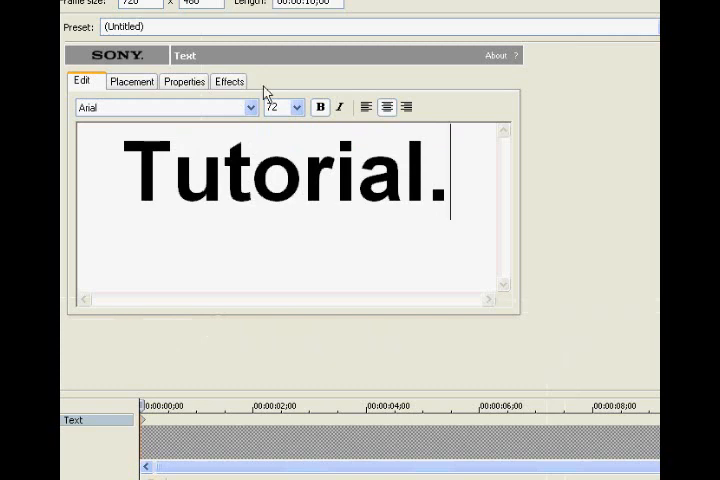
pyautogui.click(296, 107)
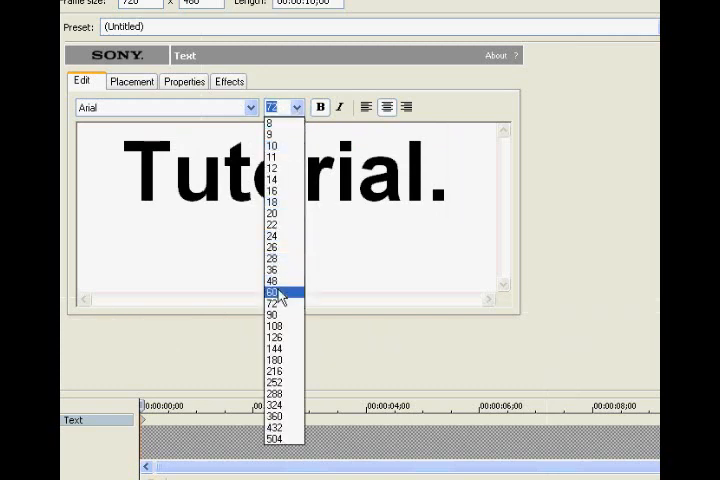
pyautogui.click(273, 305)
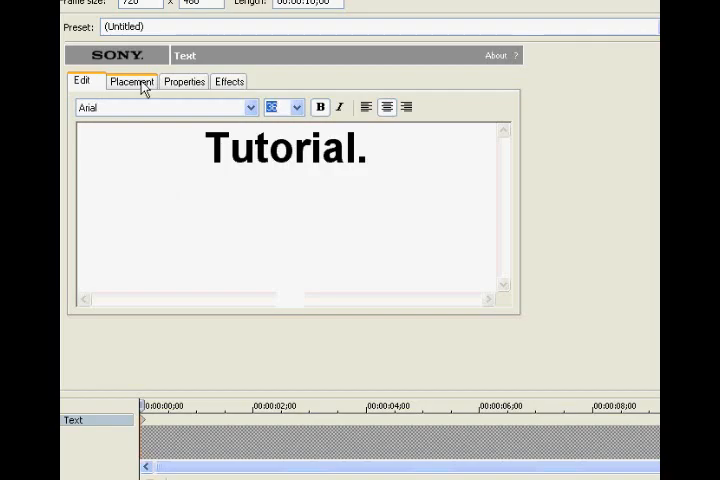
# Drag the 'Tutorial.' text box in Placement into the bottom-right corner of the frame
pyautogui.click(133, 81)
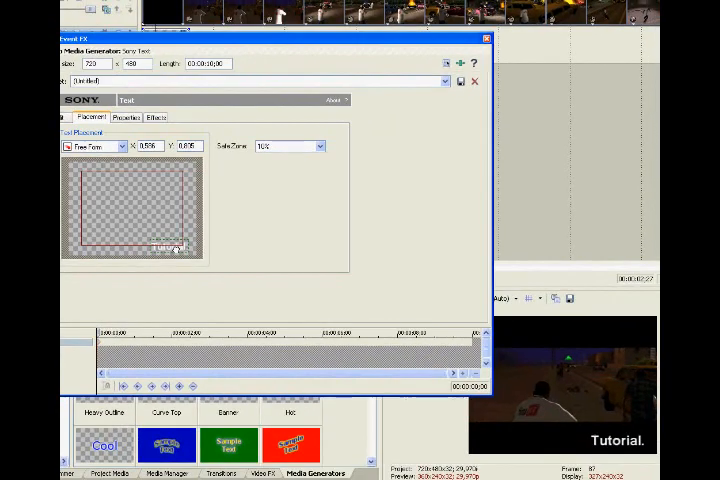
pyautogui.moveTo(172, 247); pyautogui.dragTo(92, 175)
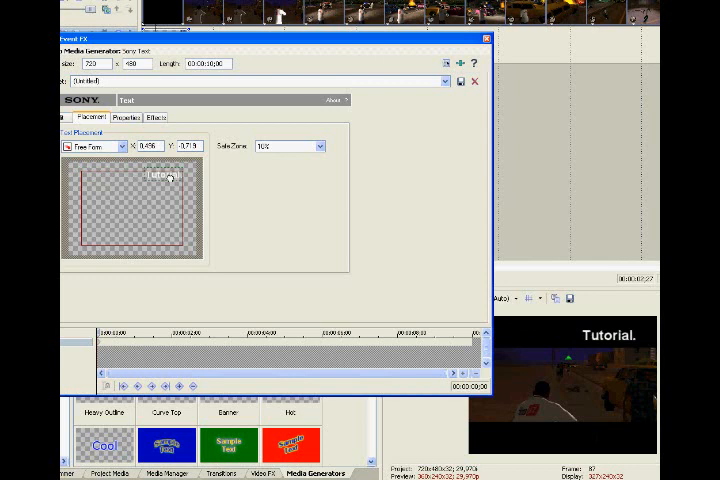
pyautogui.moveTo(161, 177); pyautogui.dragTo(170, 234)
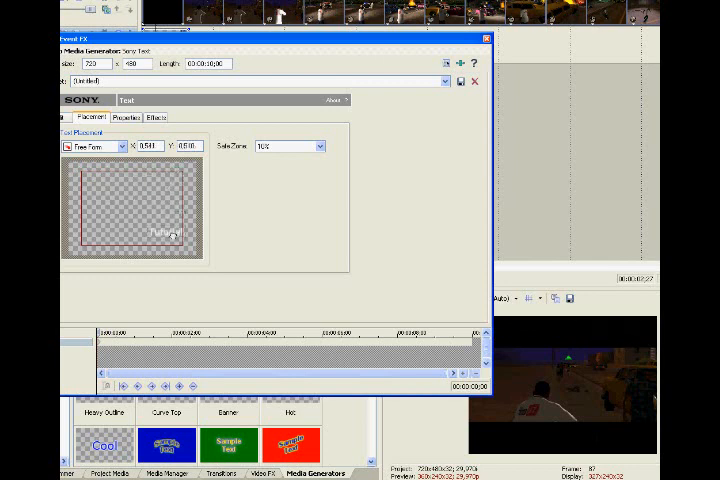